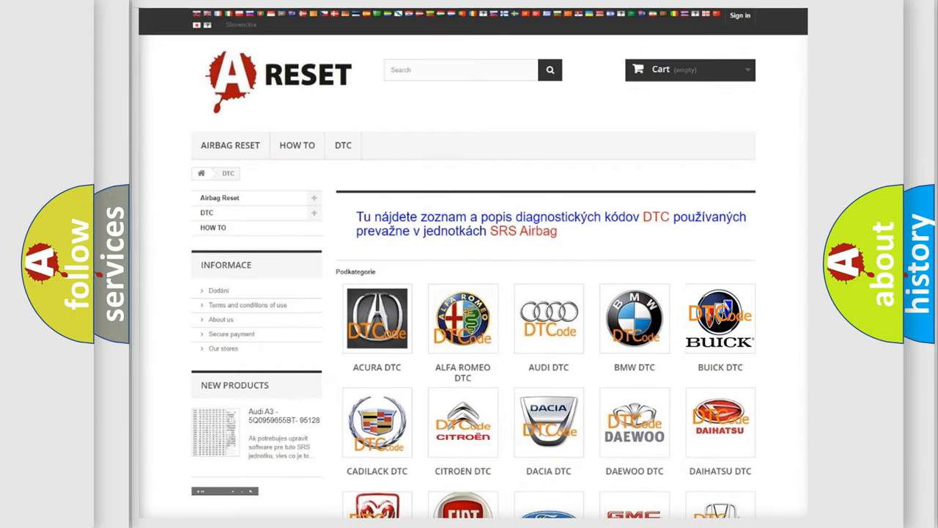
- Open the BUICK DTC tile and scroll down through its diagnostic trouble codes
click(719, 318)
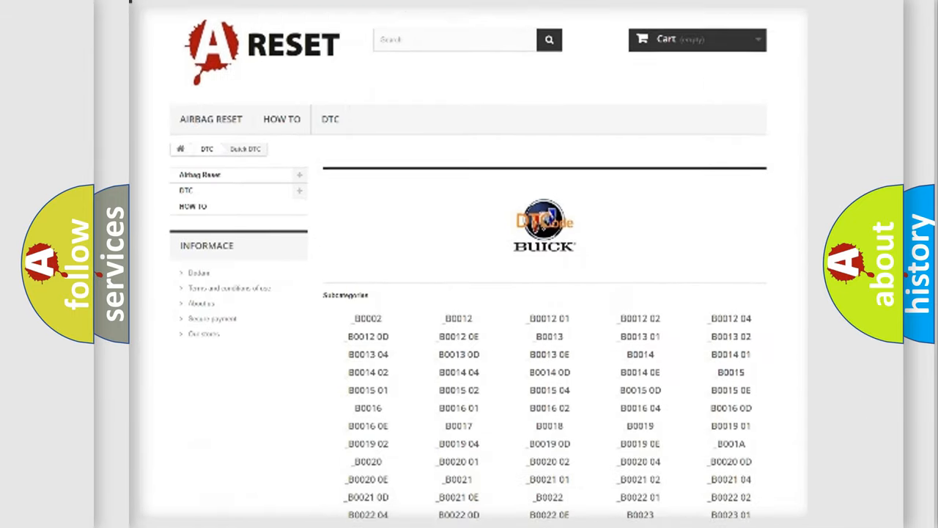
scroll(down, 3)
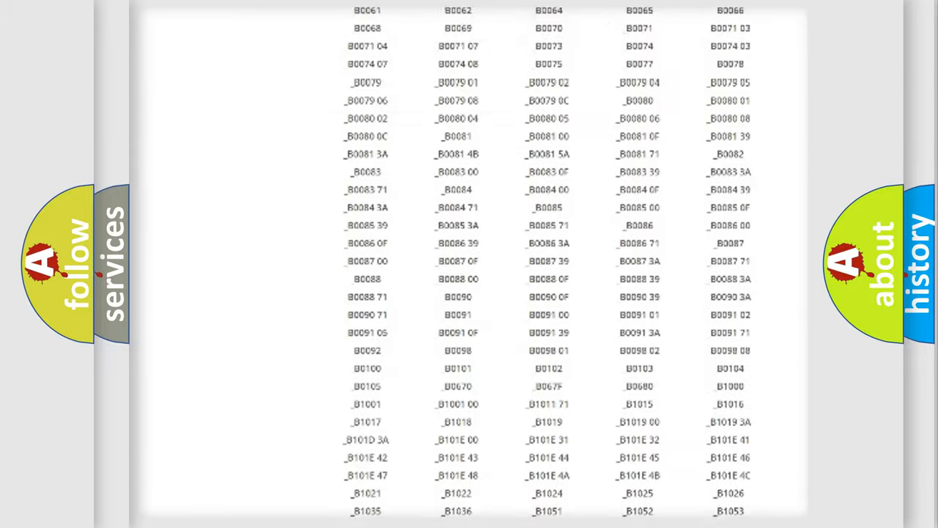